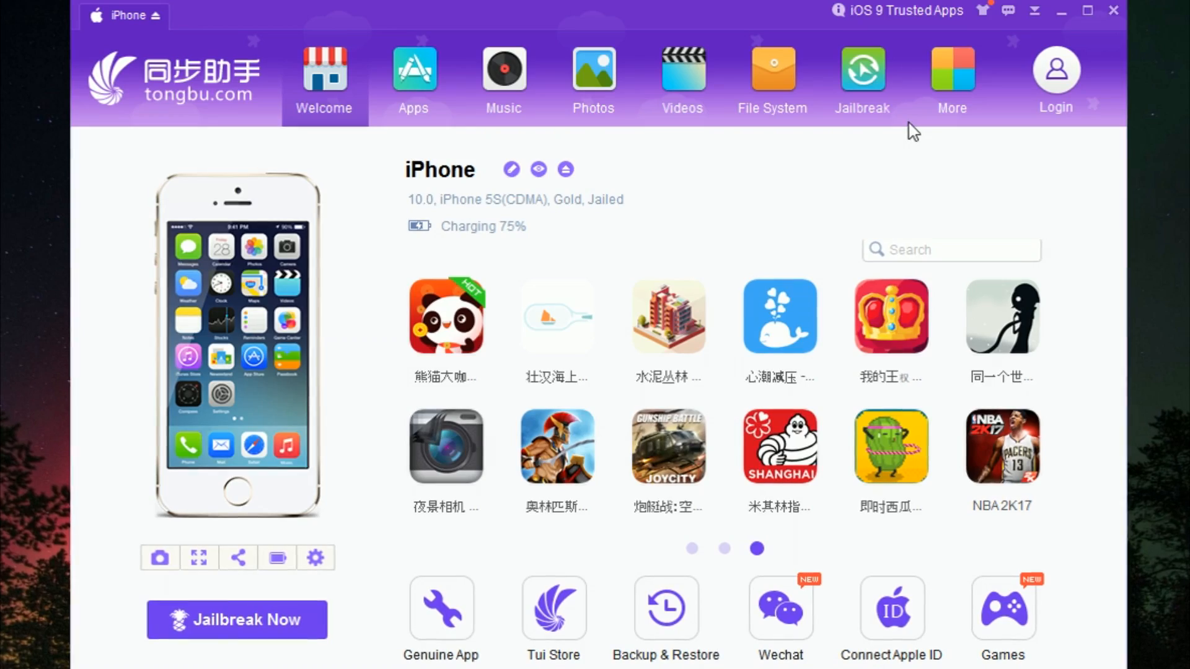
Go to the More section and enter Backup & Restore under File Manager.
left_click(950, 82)
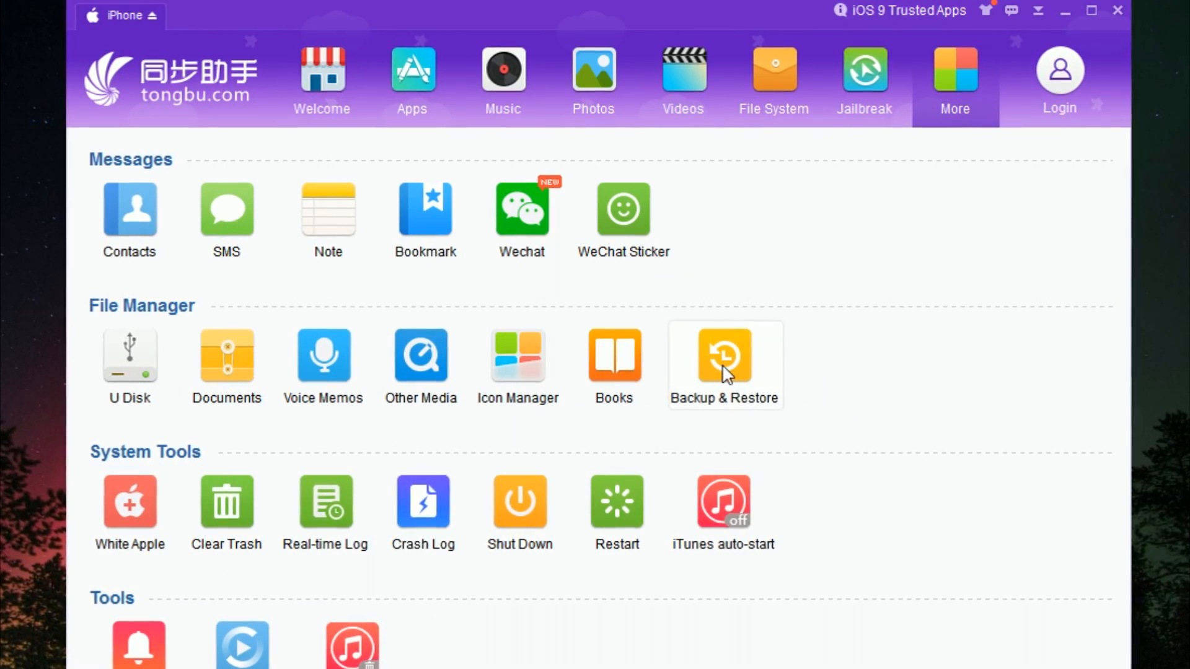
left_click(723, 356)
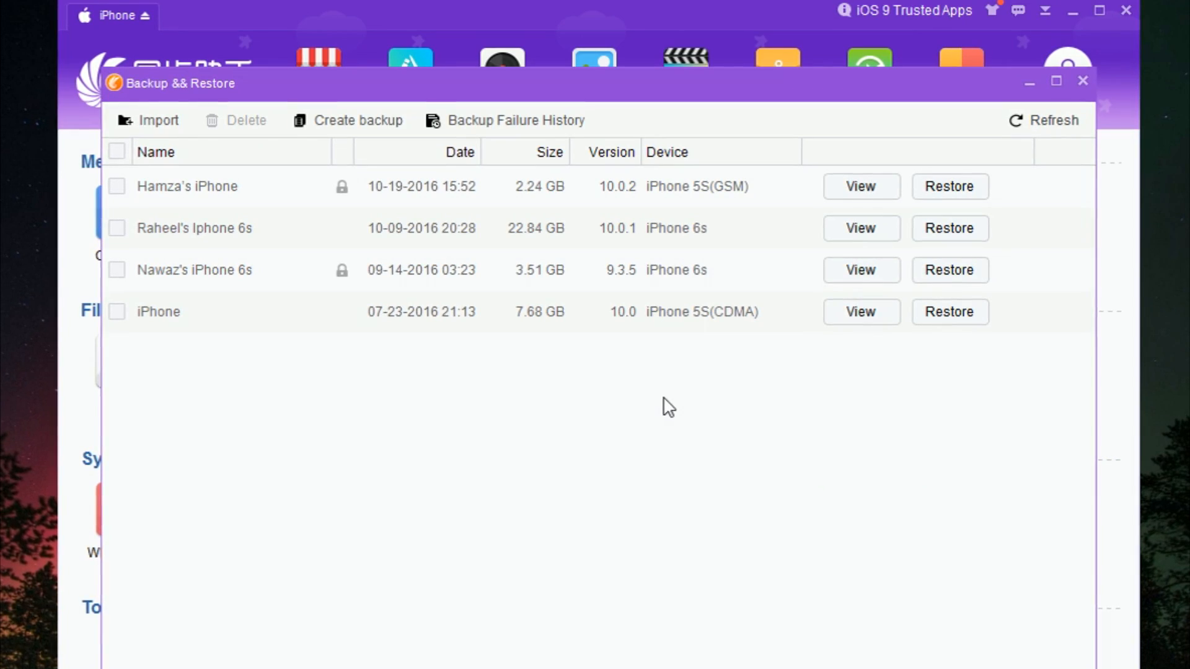
mouse_move(862, 314)
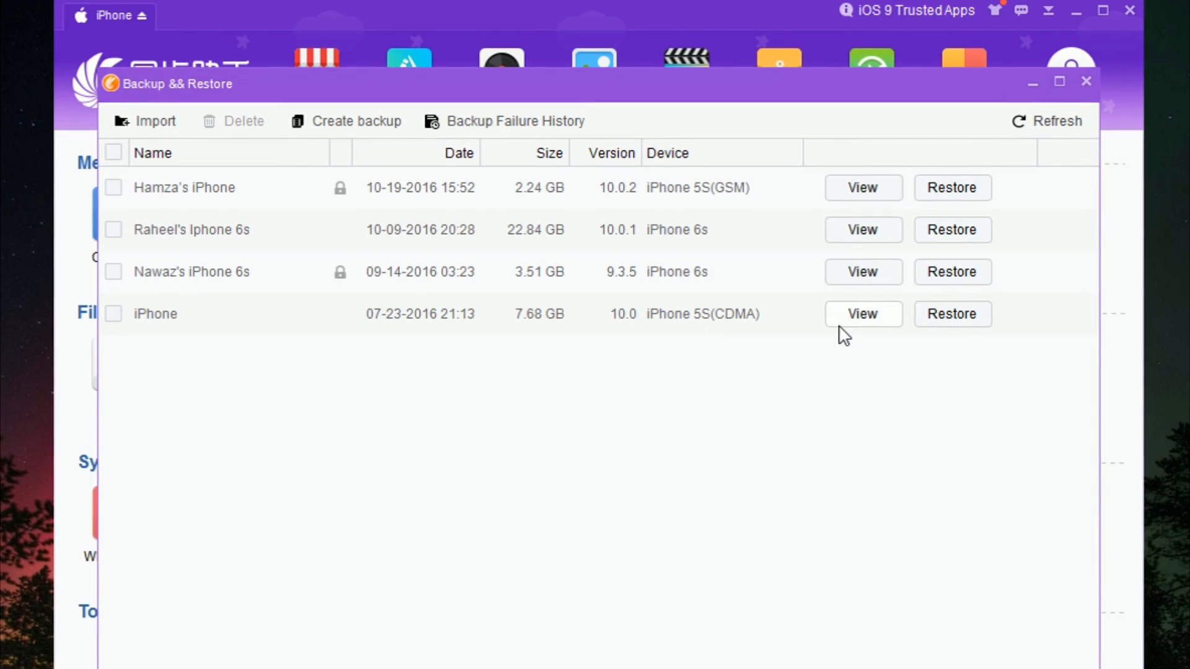
View the 2016 iPhone backup and descend var > mobile > Library > Accounts to reach Accounts3.sqlite.
left_click(862, 314)
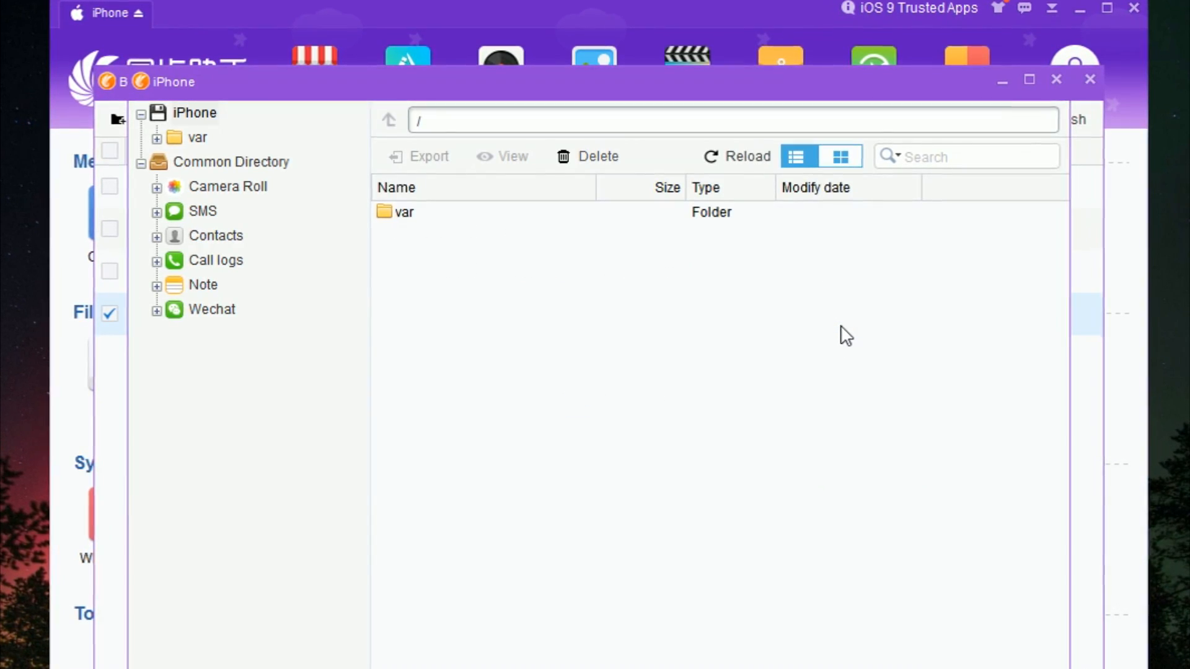
left_click(403, 212)
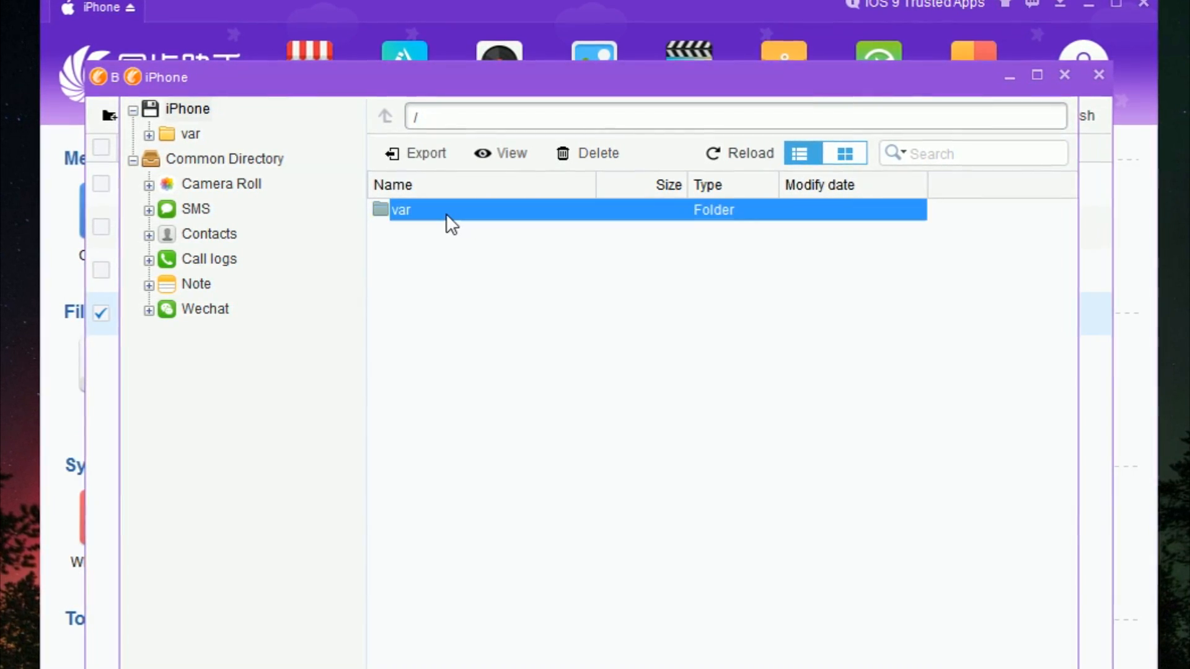
double_click(400, 209)
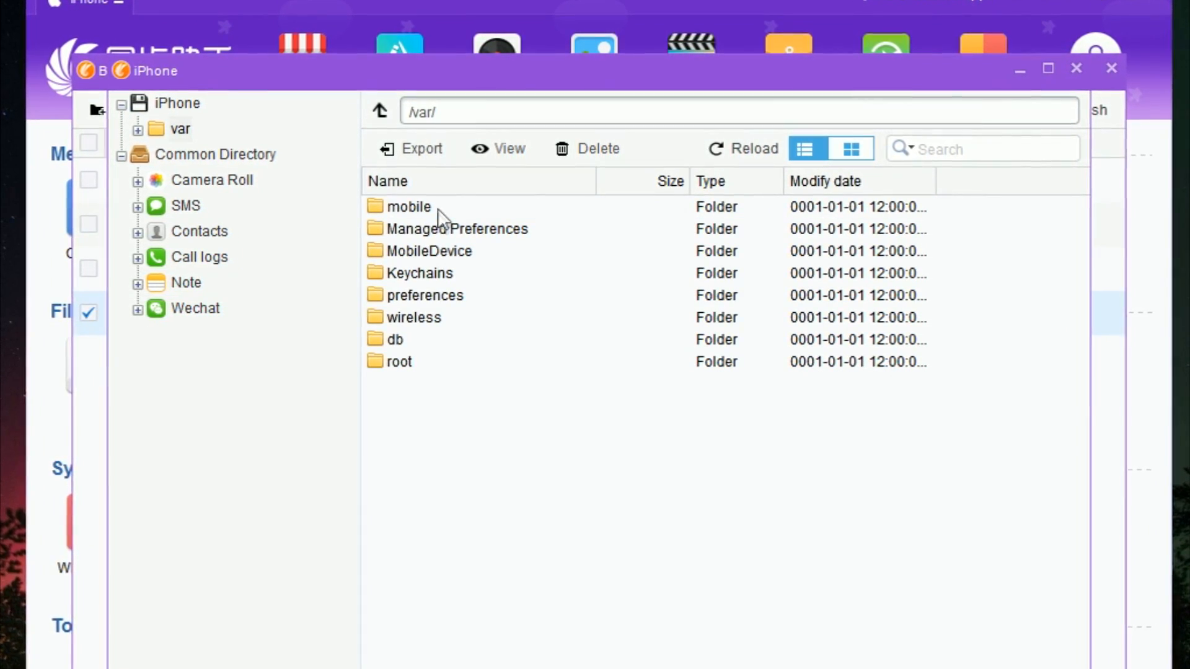
double_click(408, 206)
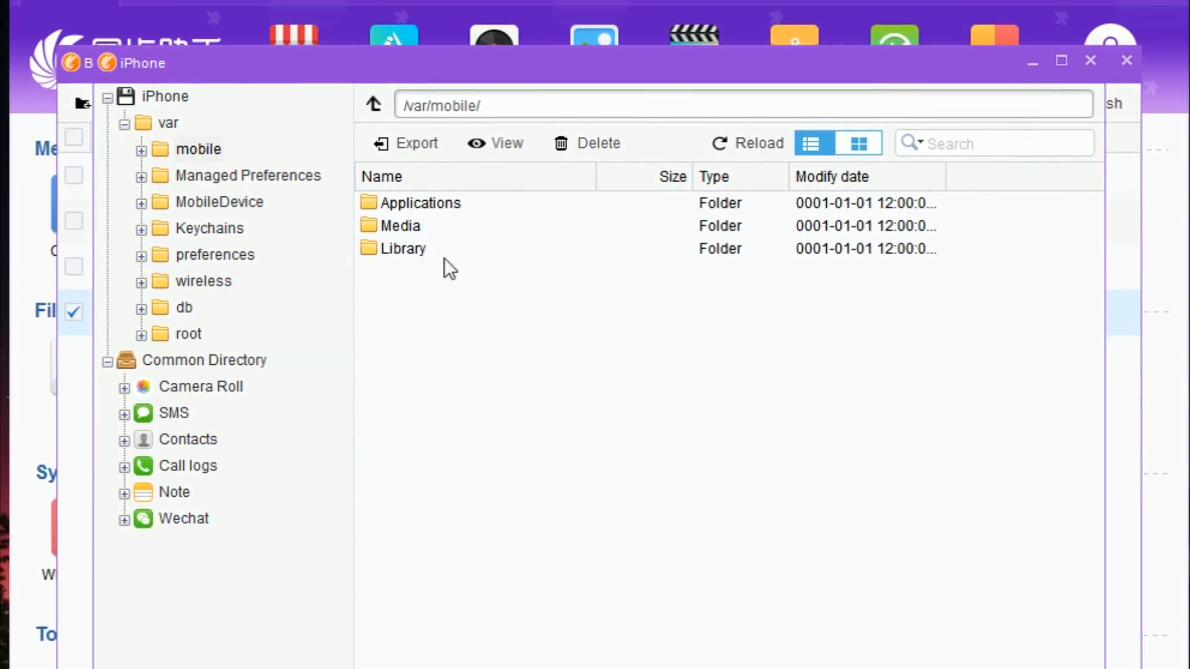
double_click(403, 247)
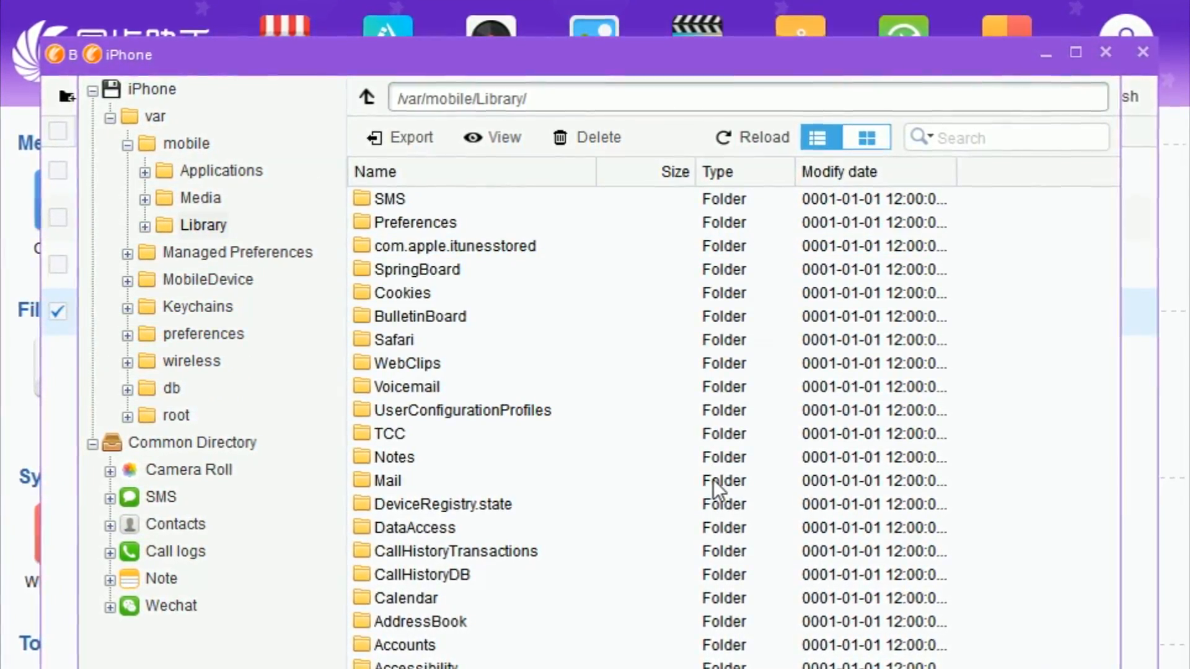
double_click(404, 644)
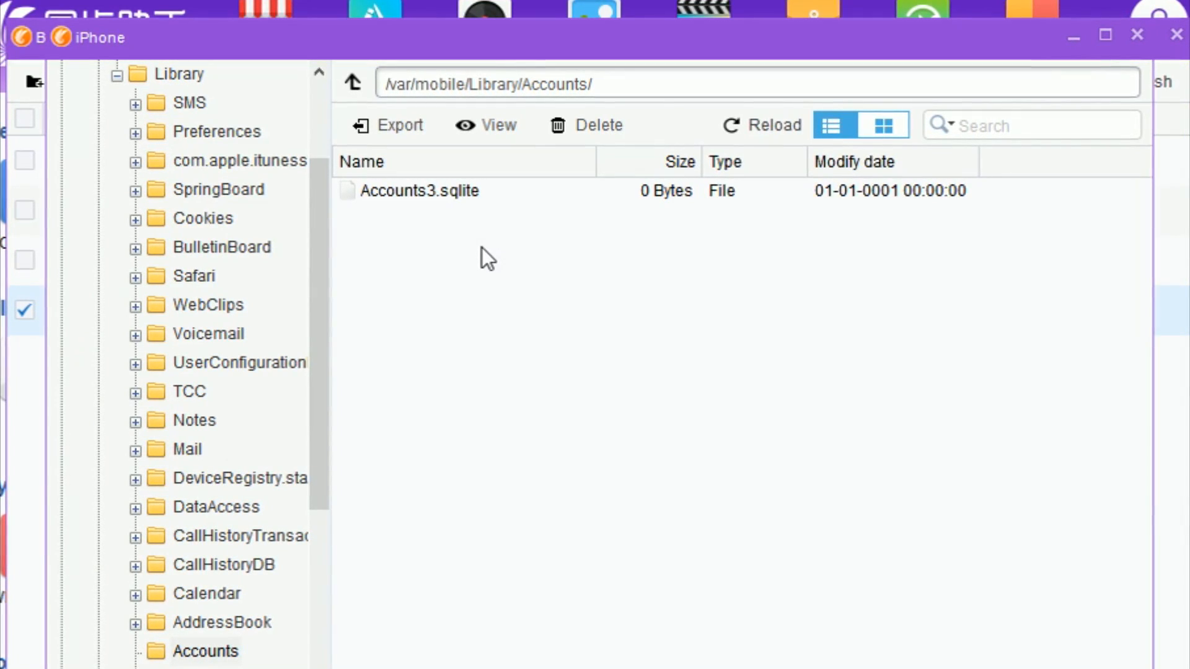
Export Accounts3.sqlite to the Desktop and hide the backup browser window.
right_click(420, 191)
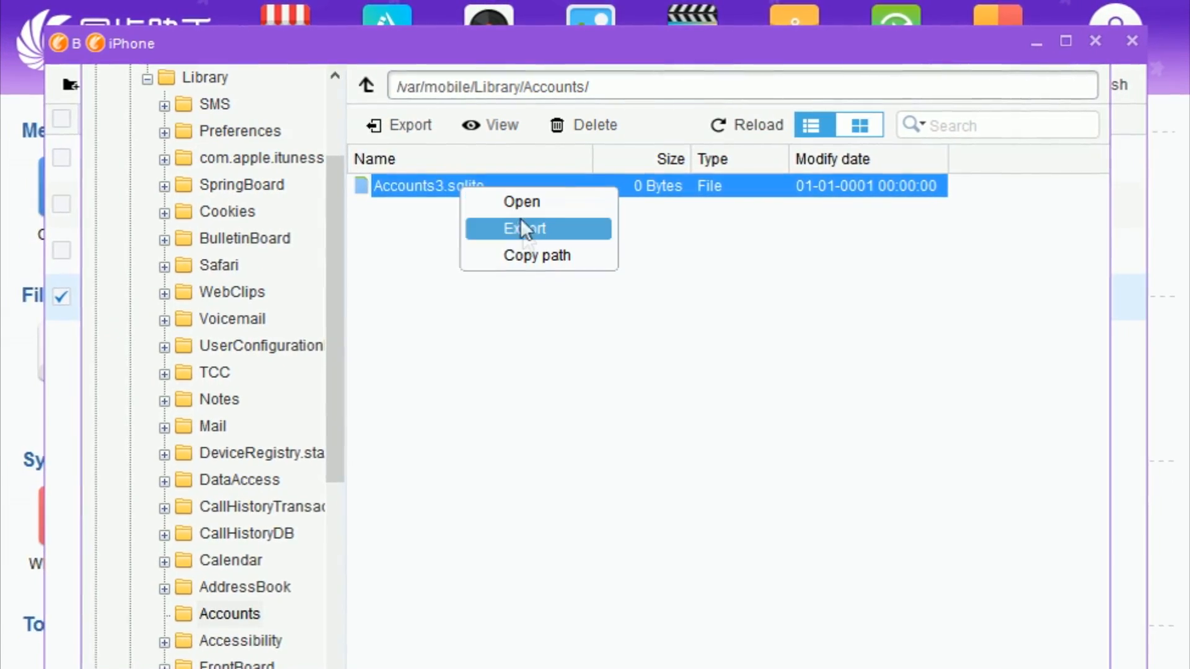
left_click(523, 228)
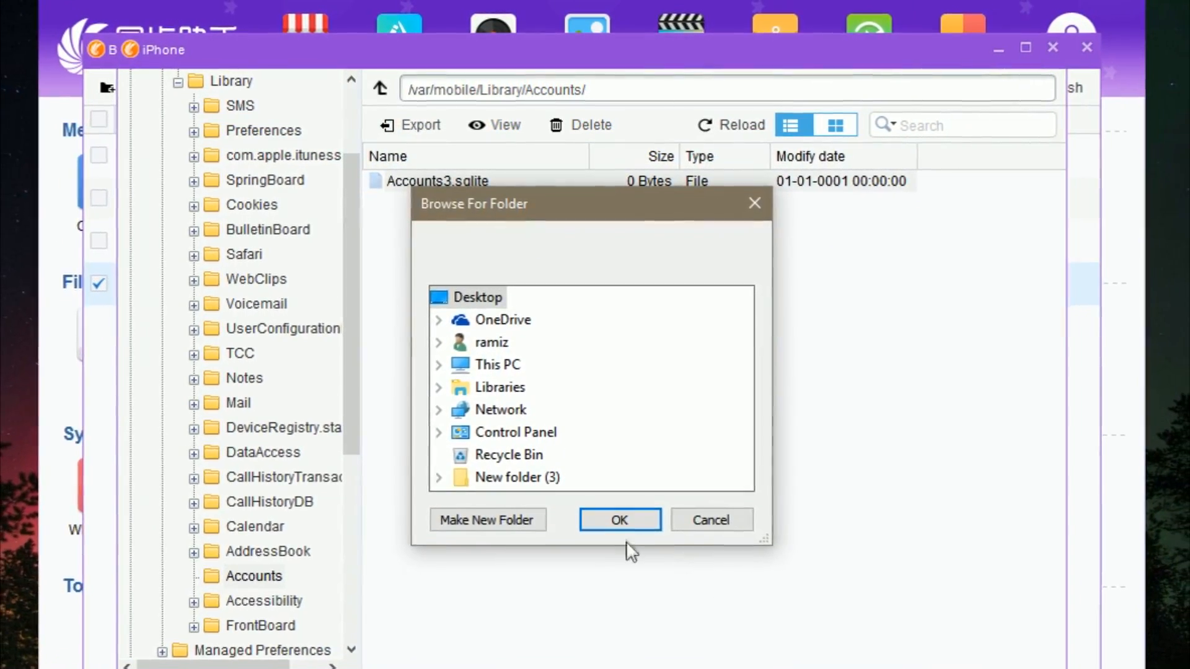
left_click(620, 519)
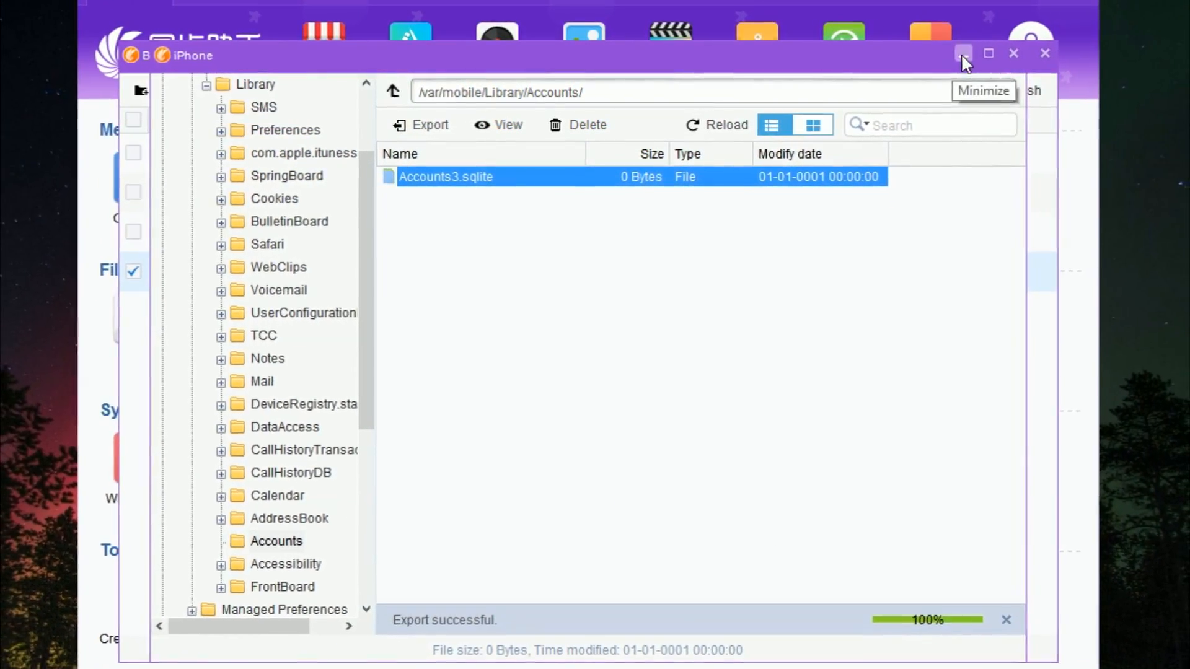
left_click(962, 54)
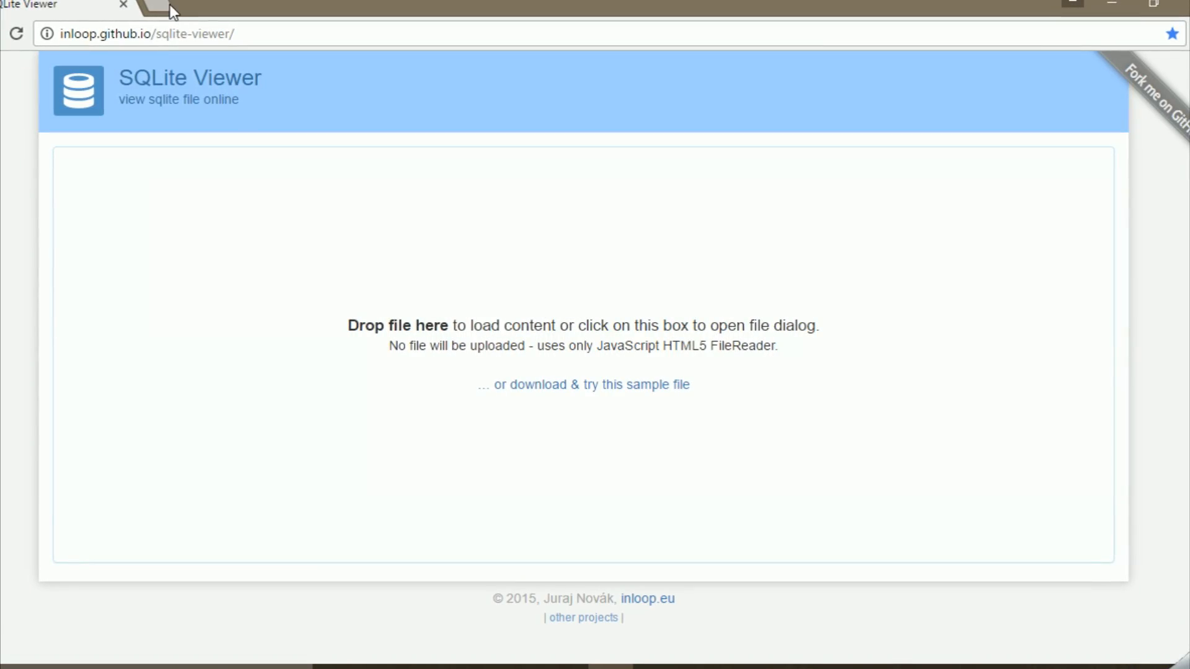
Drag Accounts3.sqlite from the desktop onto the viewer's 'Drop file here' box.
left_click(562, 13)
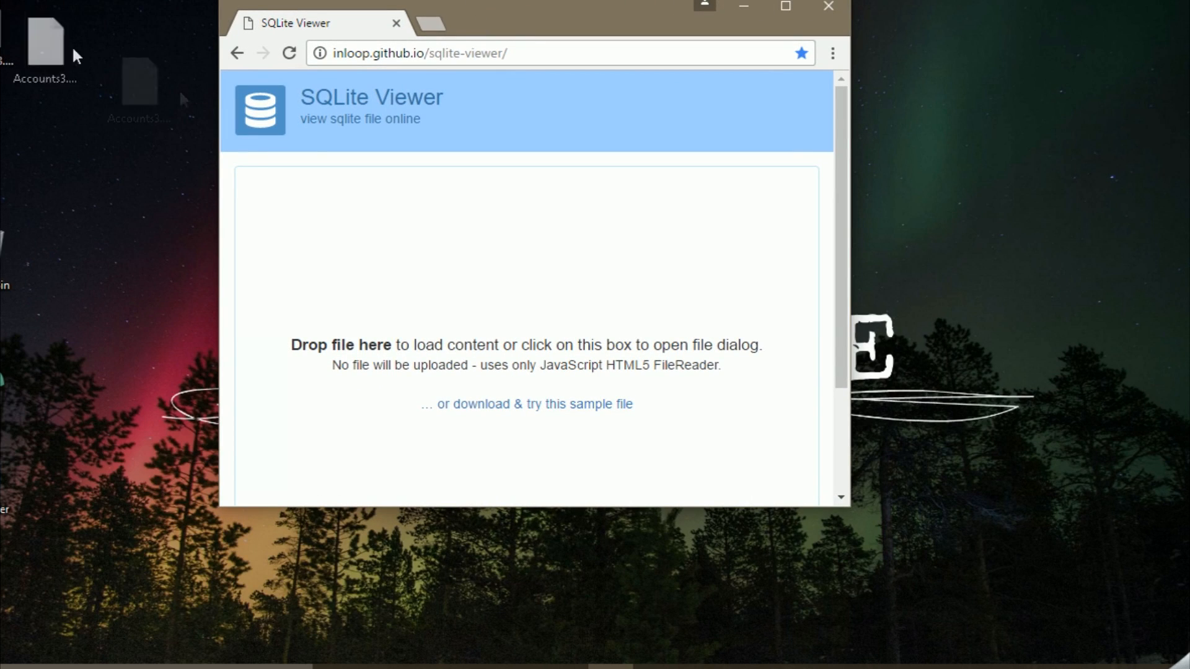
left_click_drag(45, 42, 394, 243)
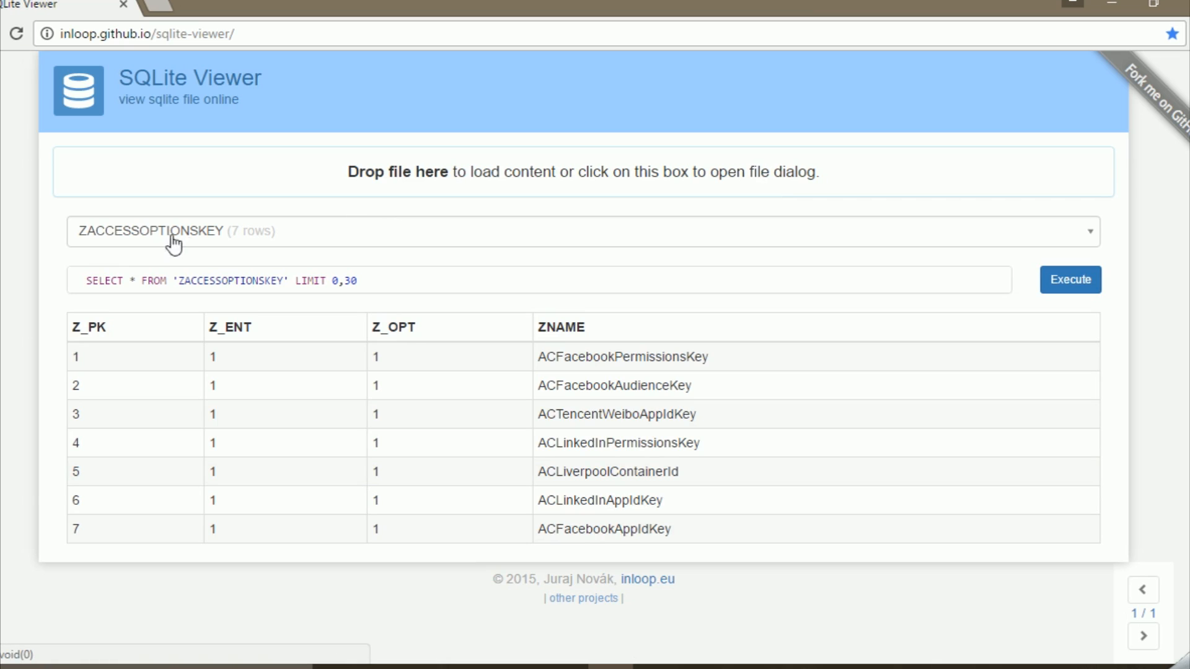
mouse_move(327, 244)
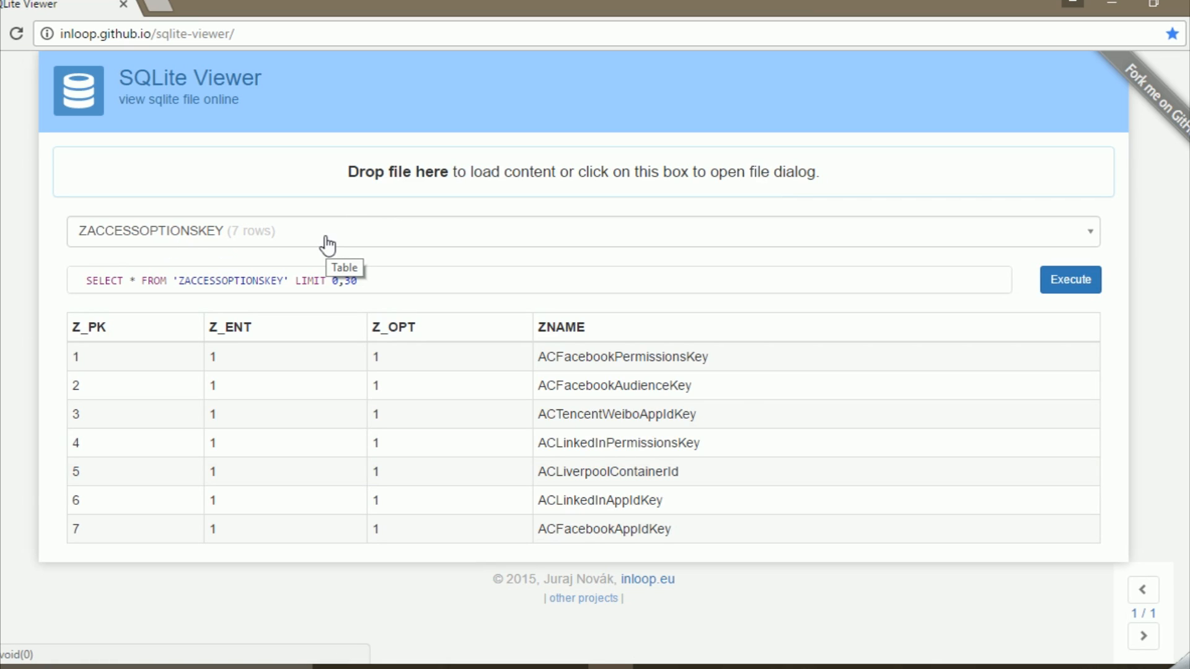
Switch to the ZACCOUNT table and scroll its grid right to the ZUSERNAME column.
left_click(576, 232)
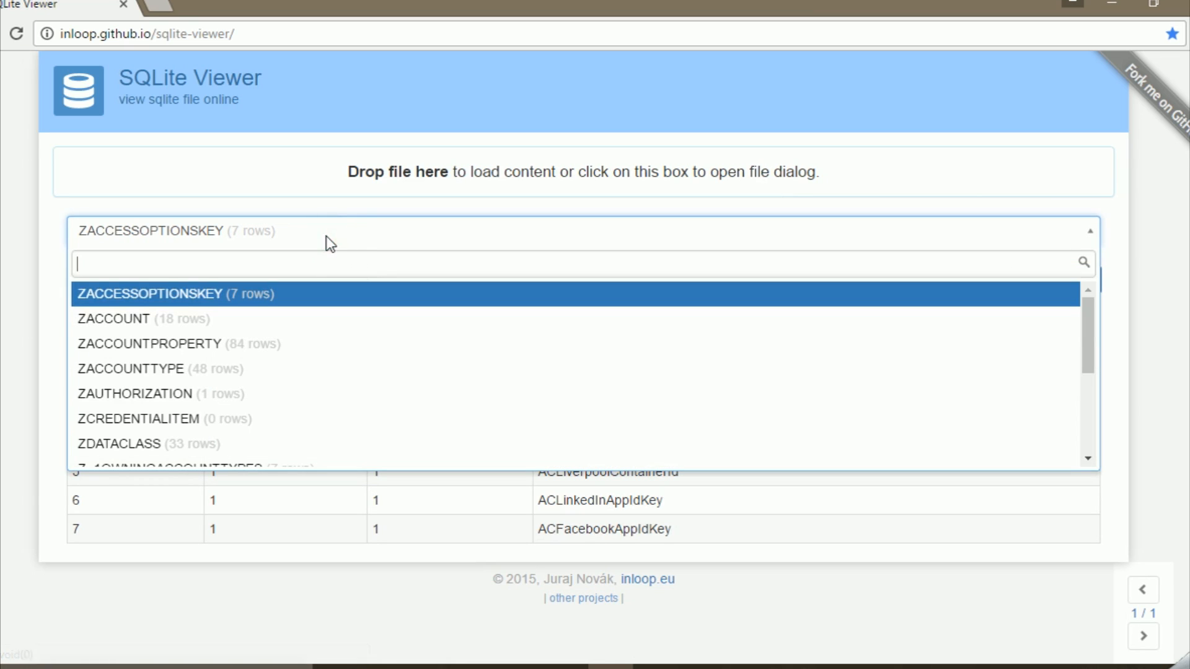
left_click(113, 319)
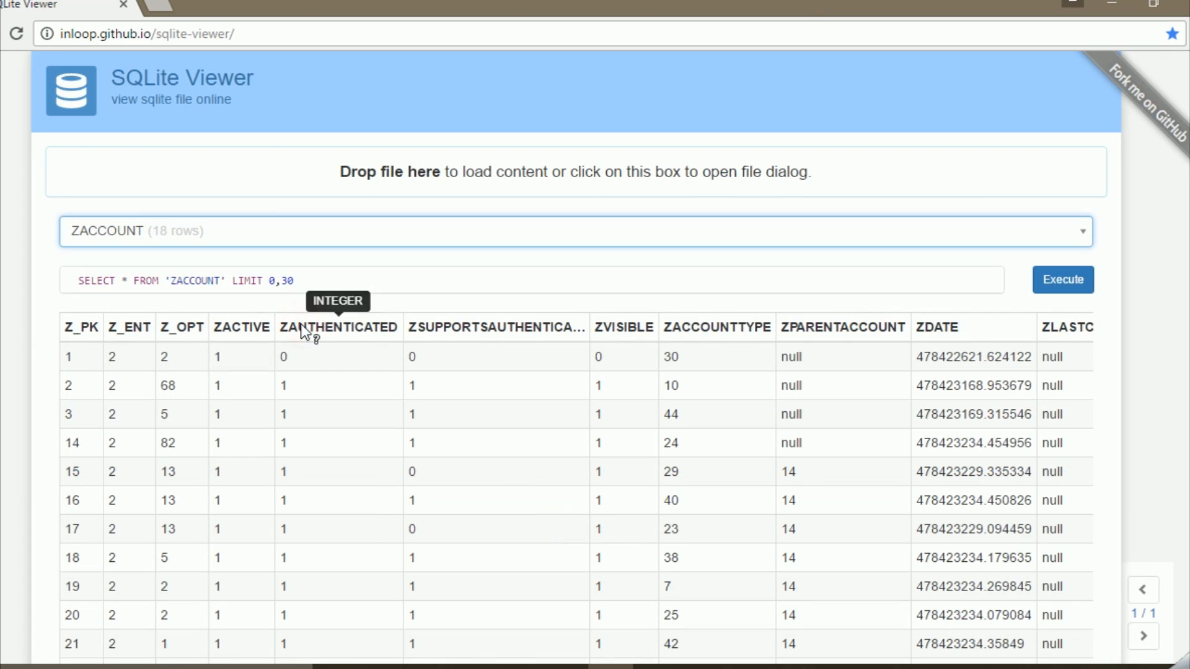
scroll("down", 3)
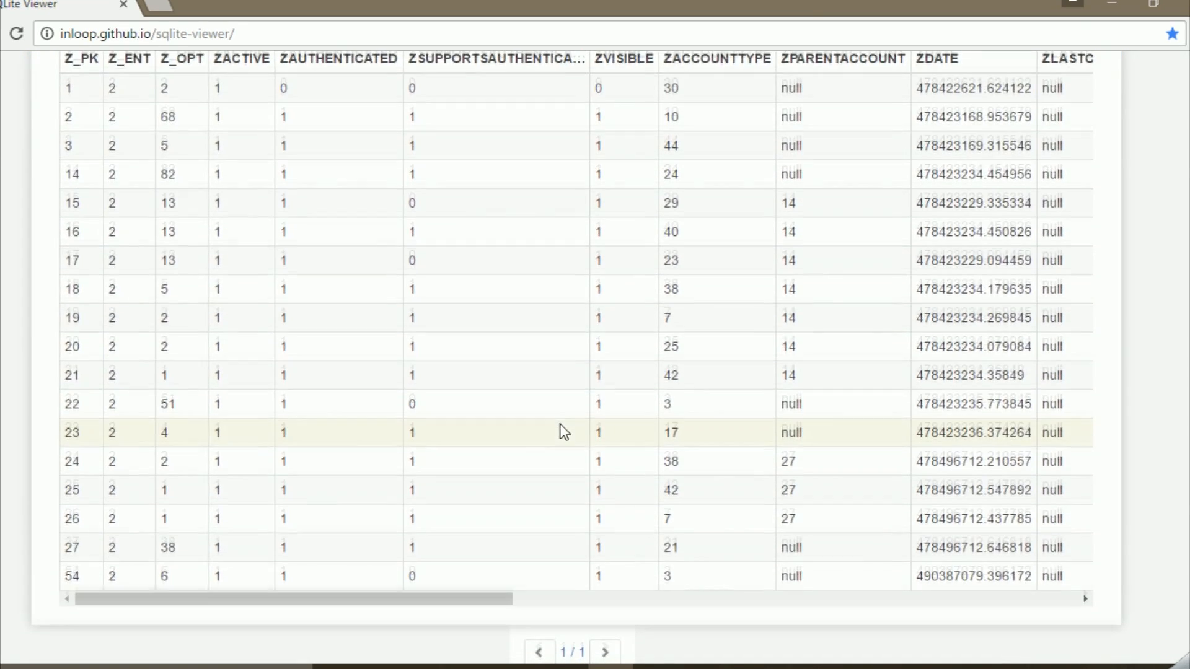
scroll("right", 3)
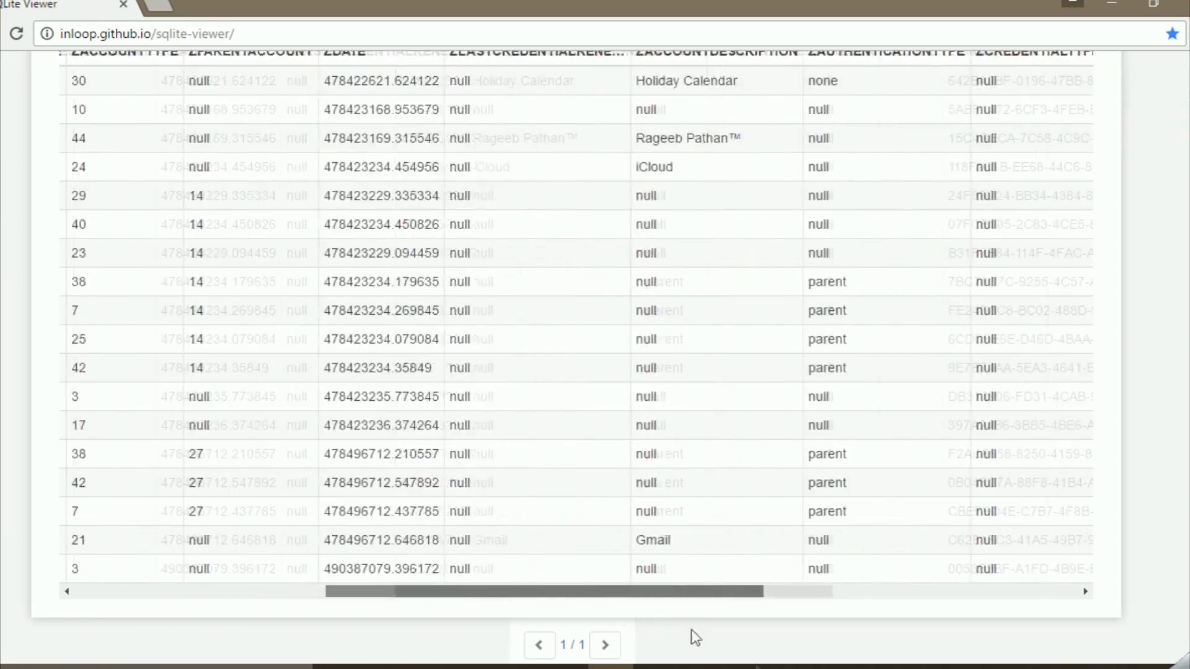
scroll("right", 3)
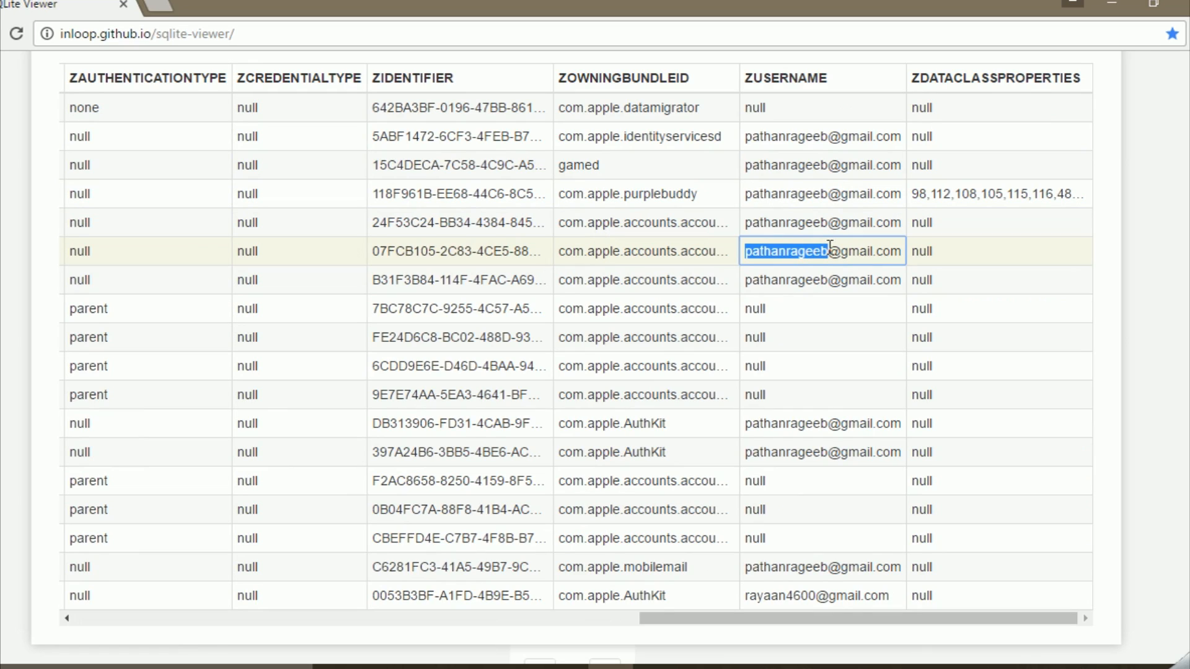
Deselect, then enter a ZUSERNAME cell so its email address is editable and selected.
left_click(922, 251)
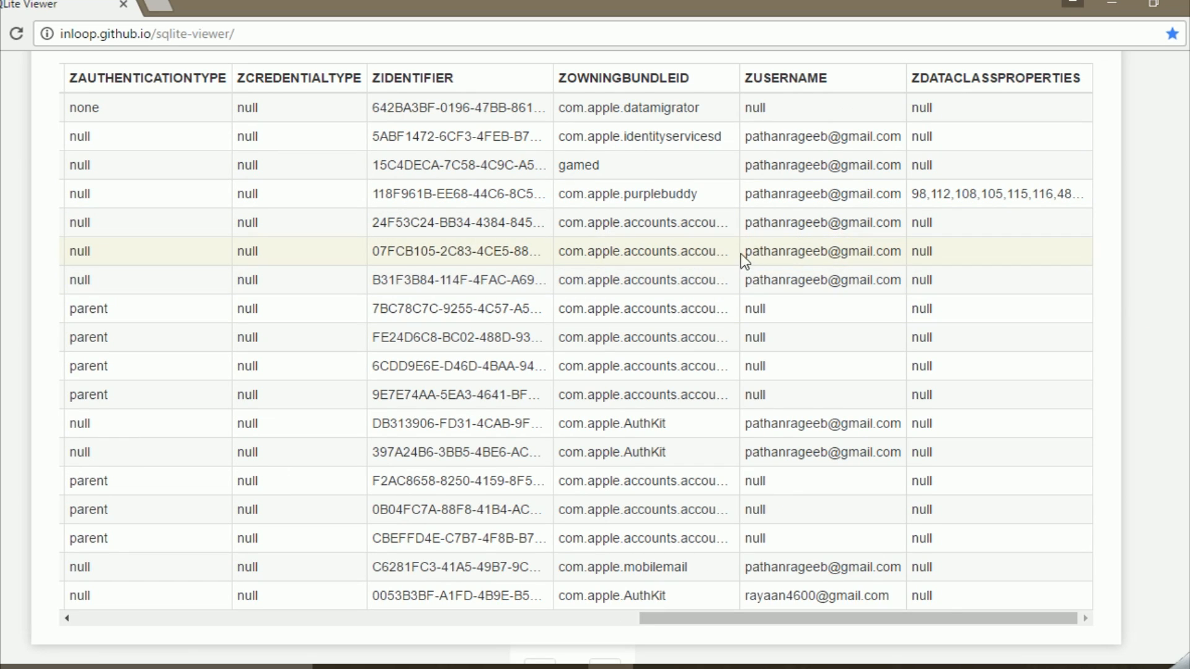
double_click(821, 251)
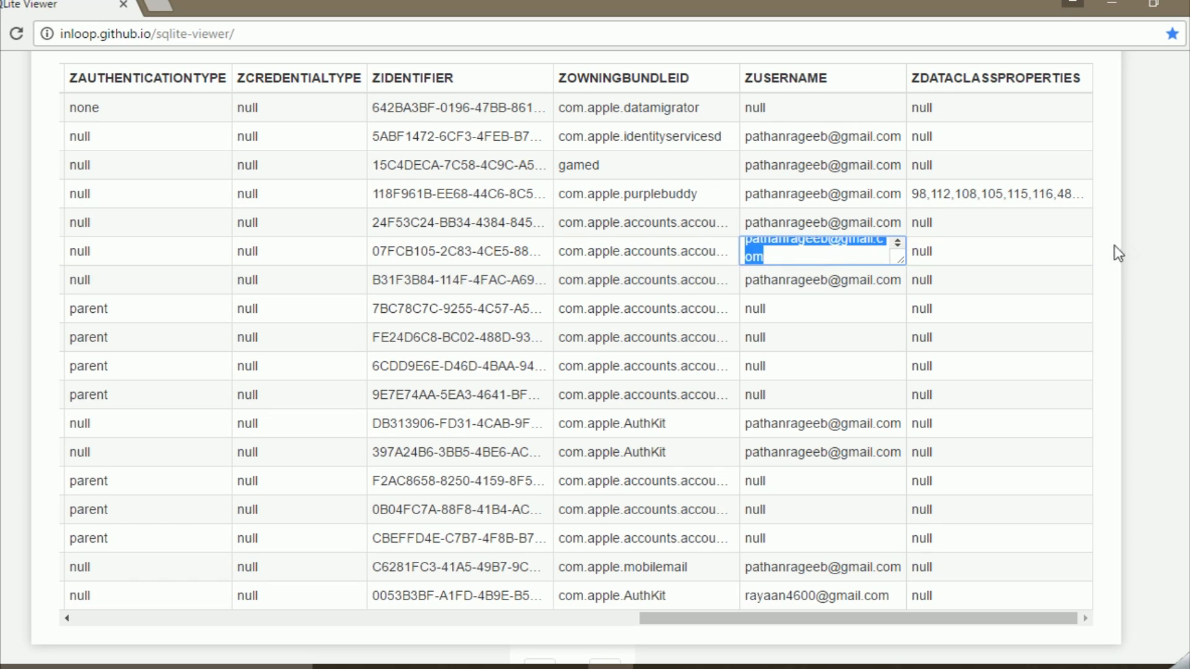